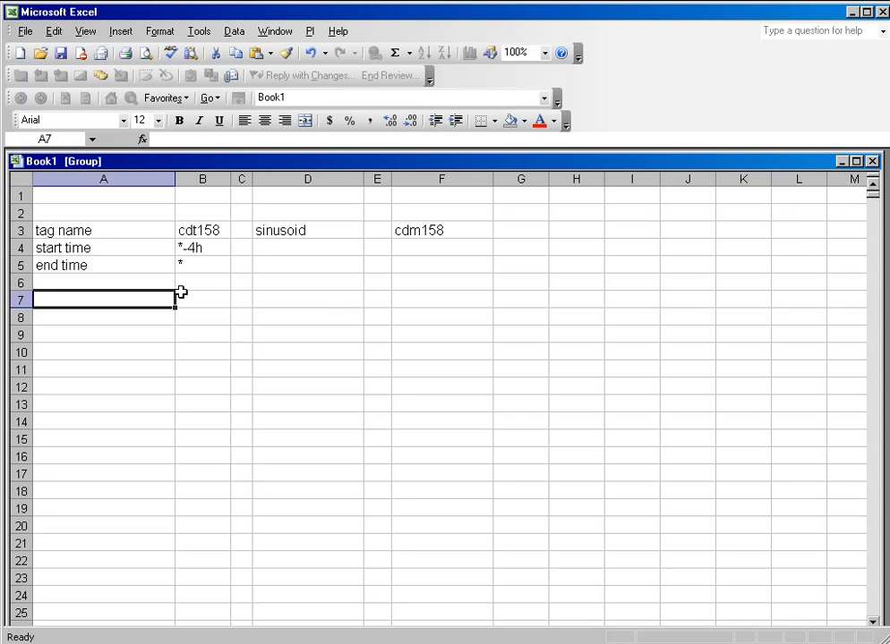
mouse_move(206, 247)
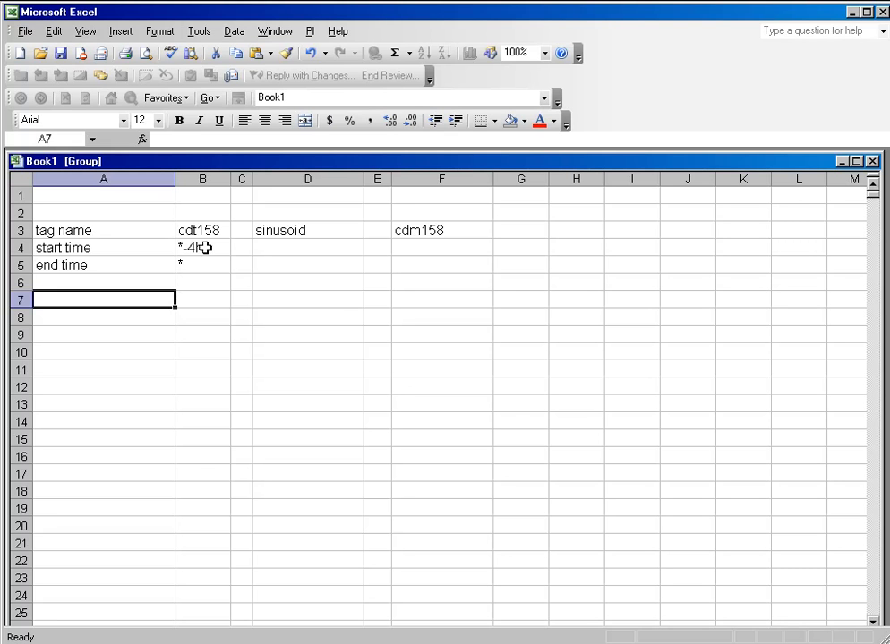
Step: Retrieve cdt158 compressed data into A7 using tag B3, start B4, end B5, with timestamps and no count
click(200, 230)
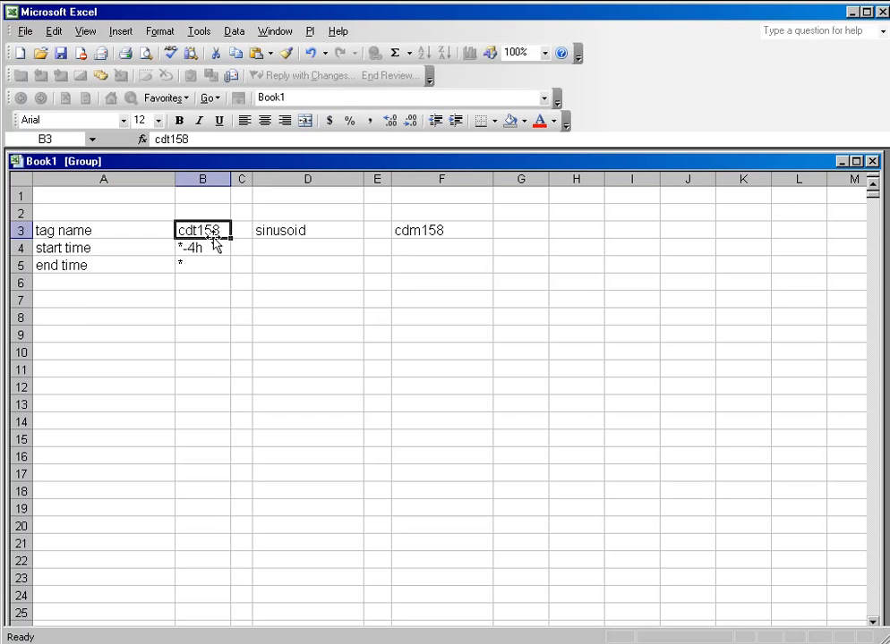
mouse_move(210, 247)
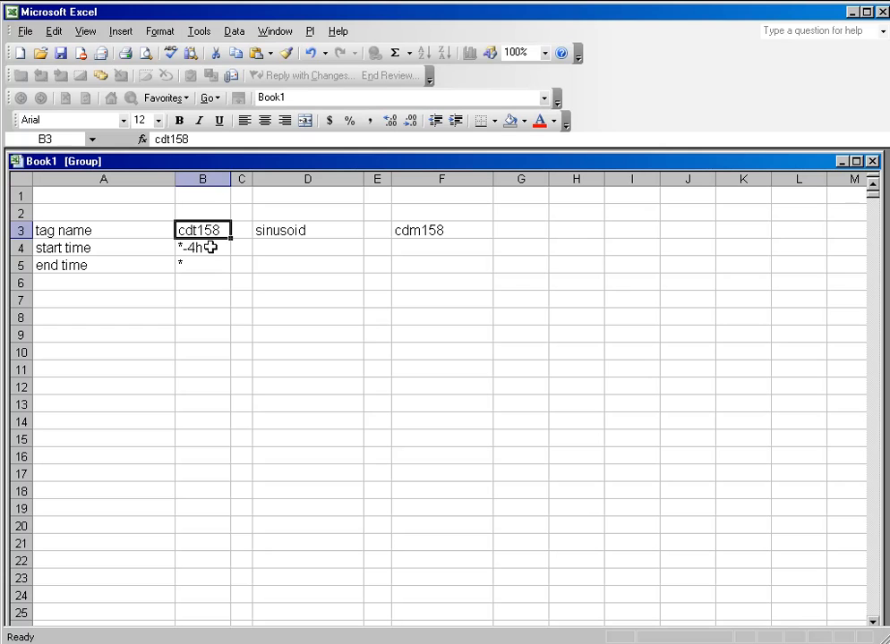
mouse_move(209, 250)
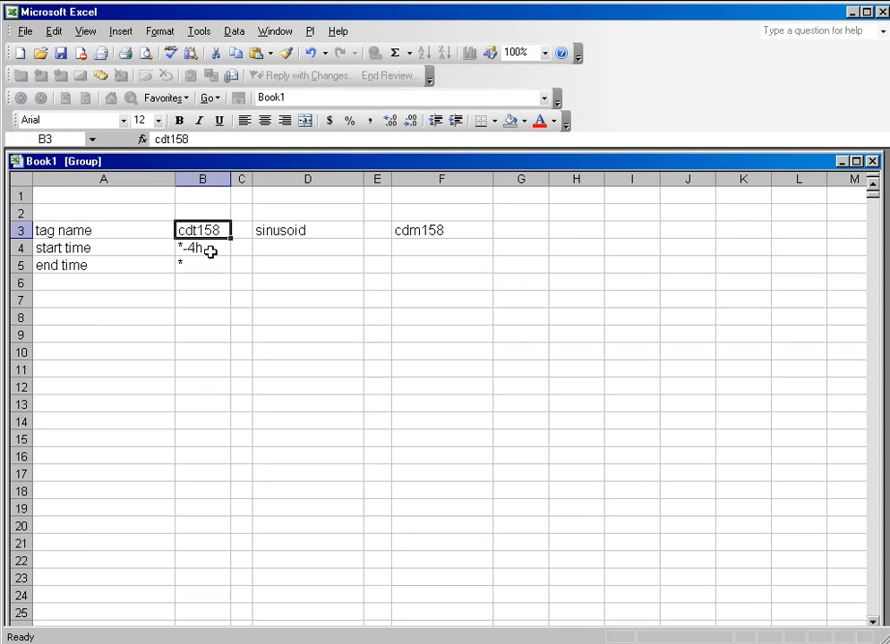
mouse_move(211, 229)
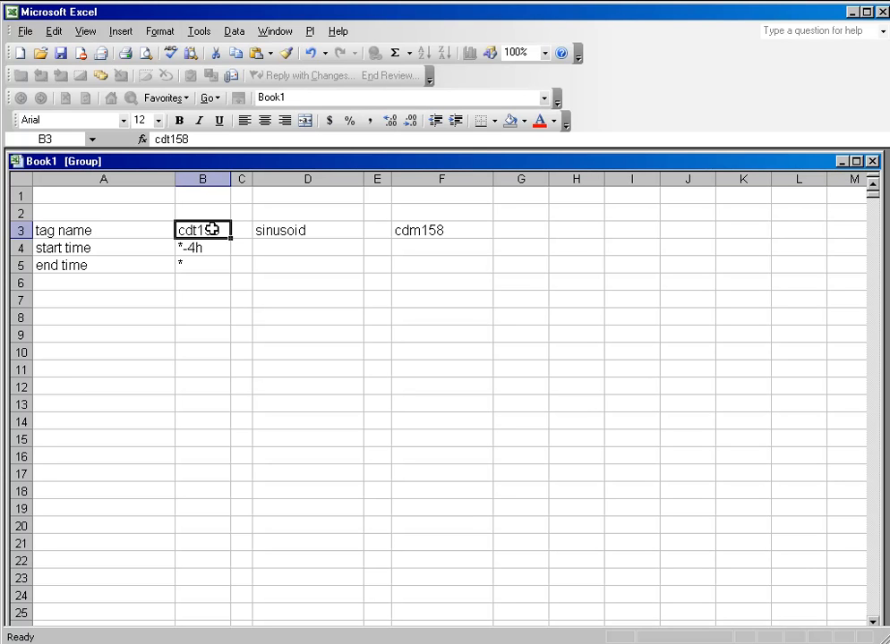
mouse_move(216, 247)
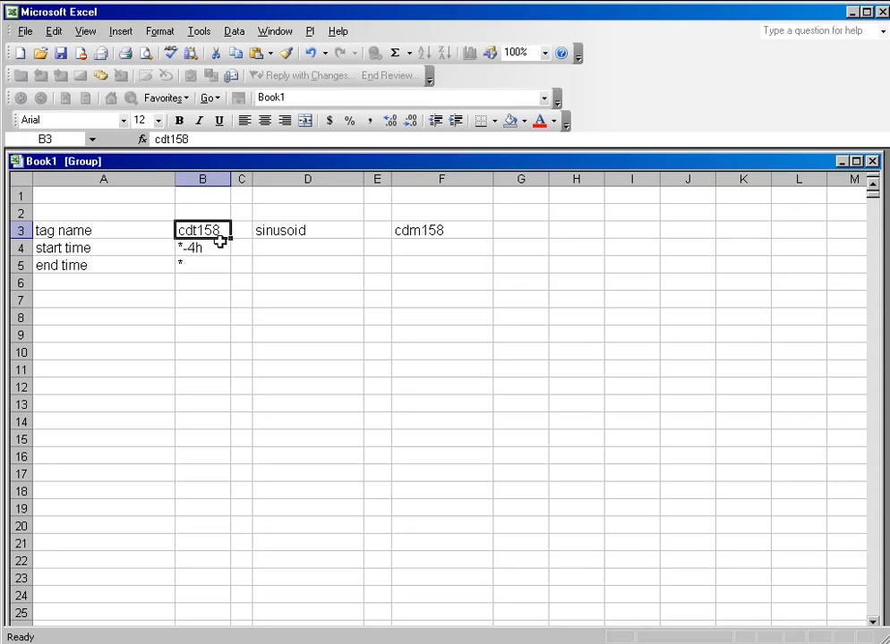
mouse_move(154, 329)
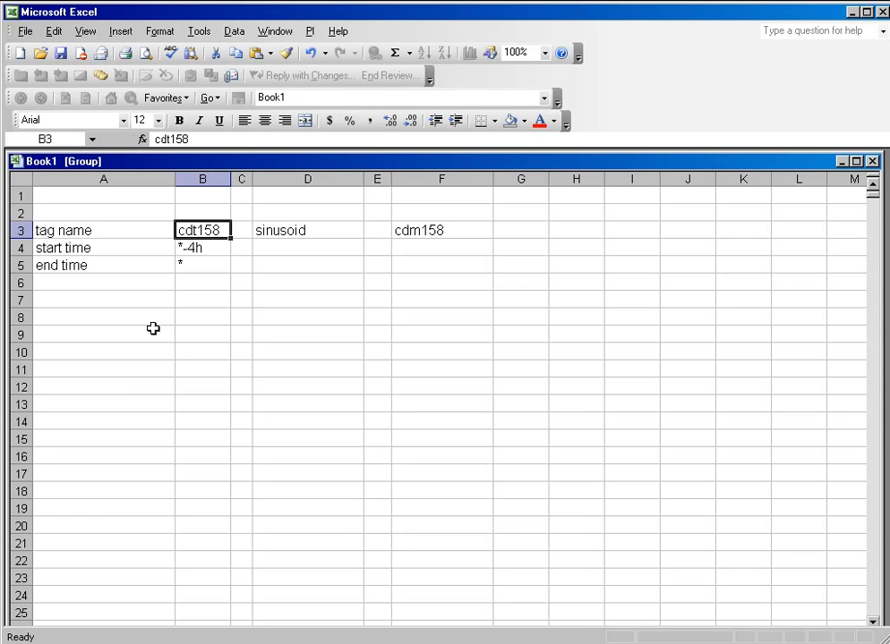
mouse_move(150, 301)
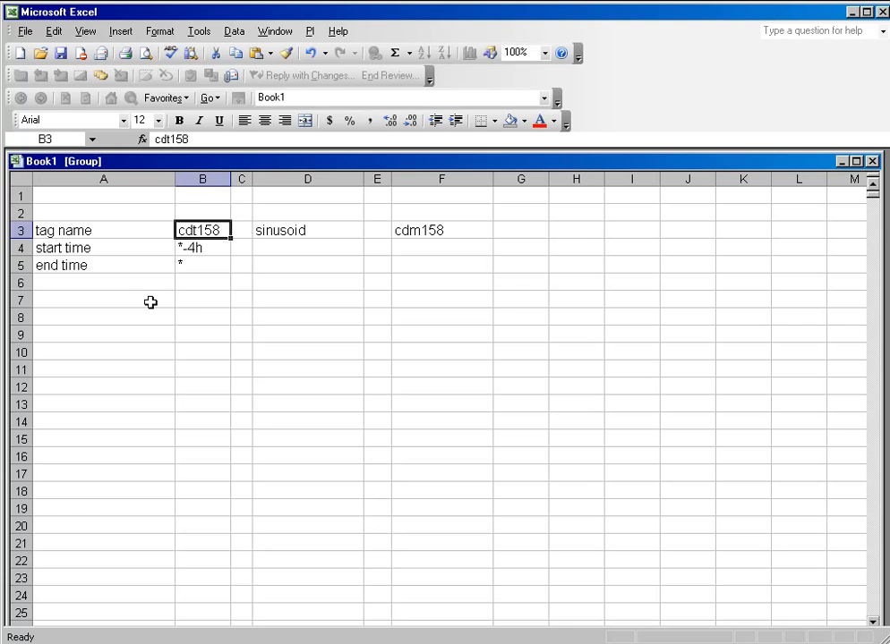
mouse_move(154, 301)
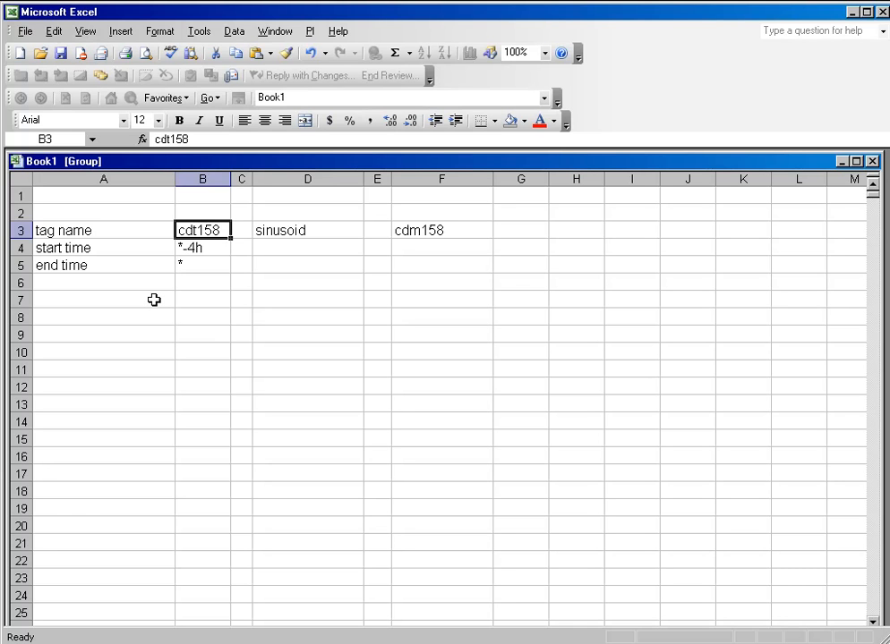
mouse_move(150, 302)
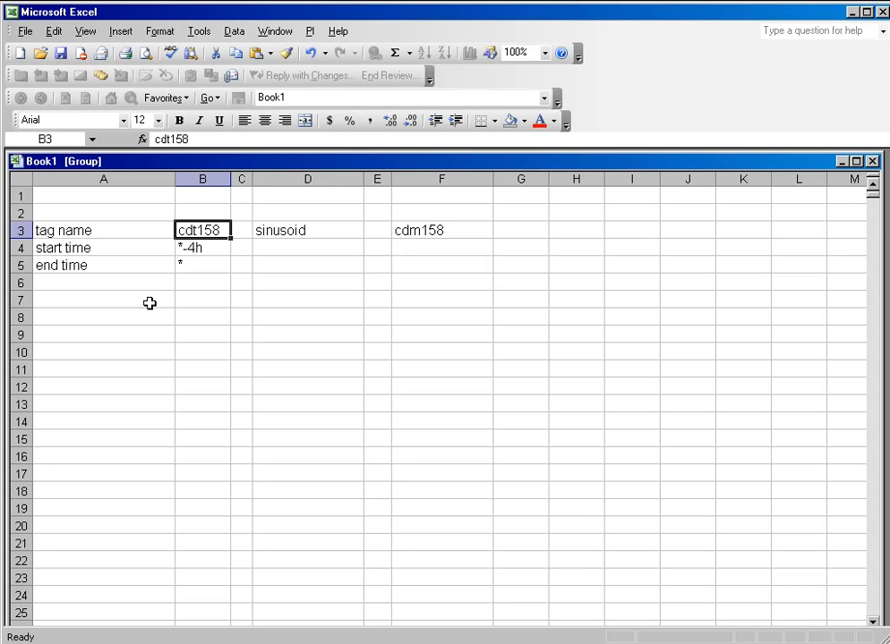
click(309, 30)
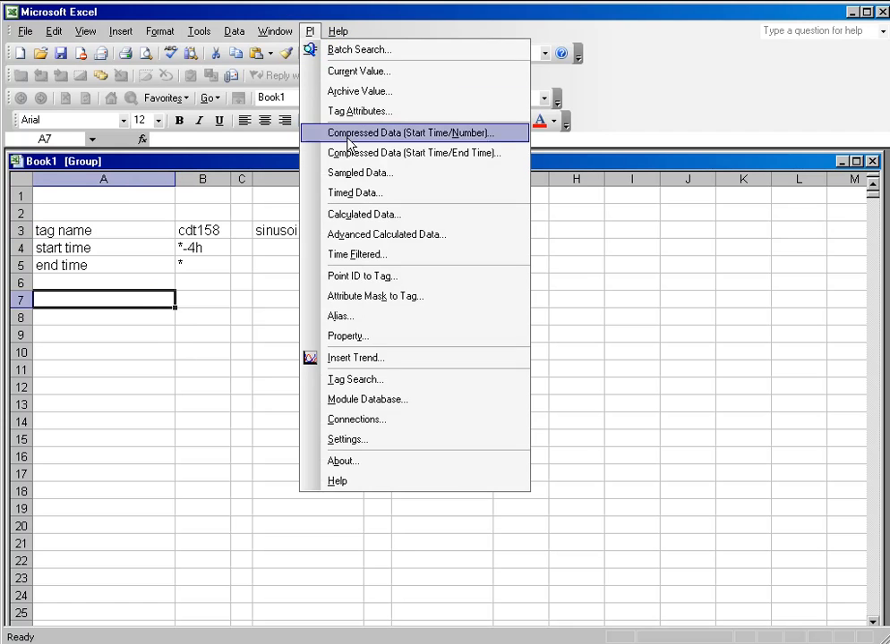
click(410, 132)
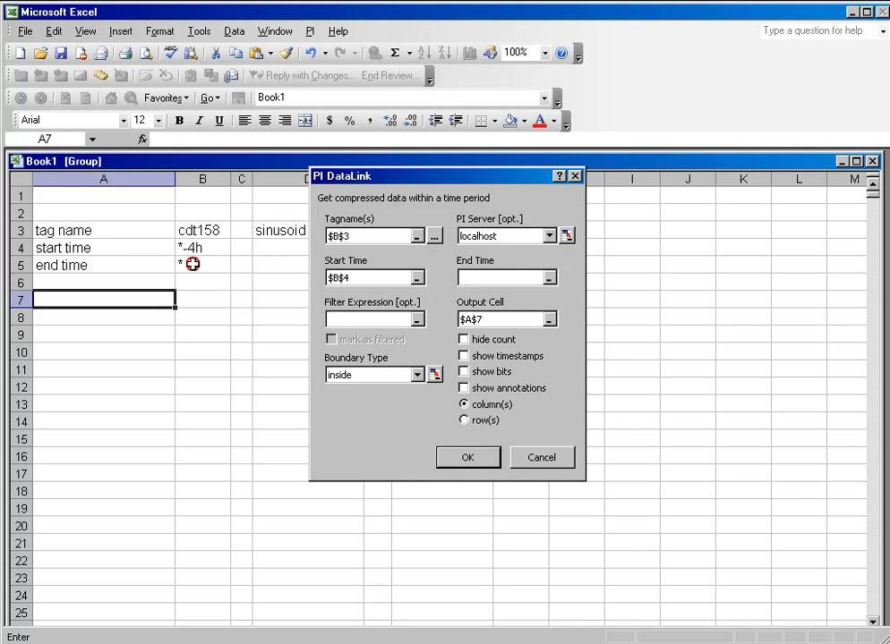
click(202, 265)
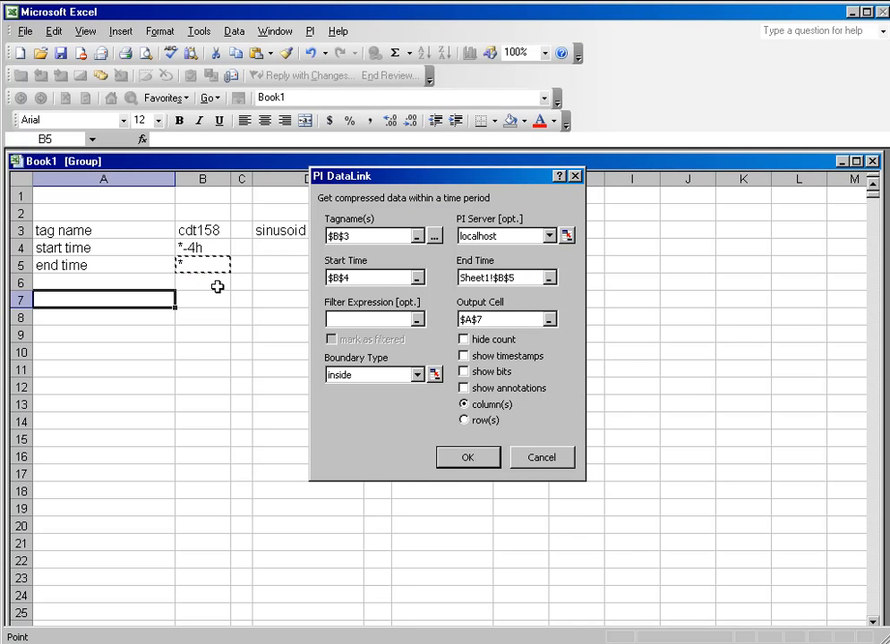
click(462, 356)
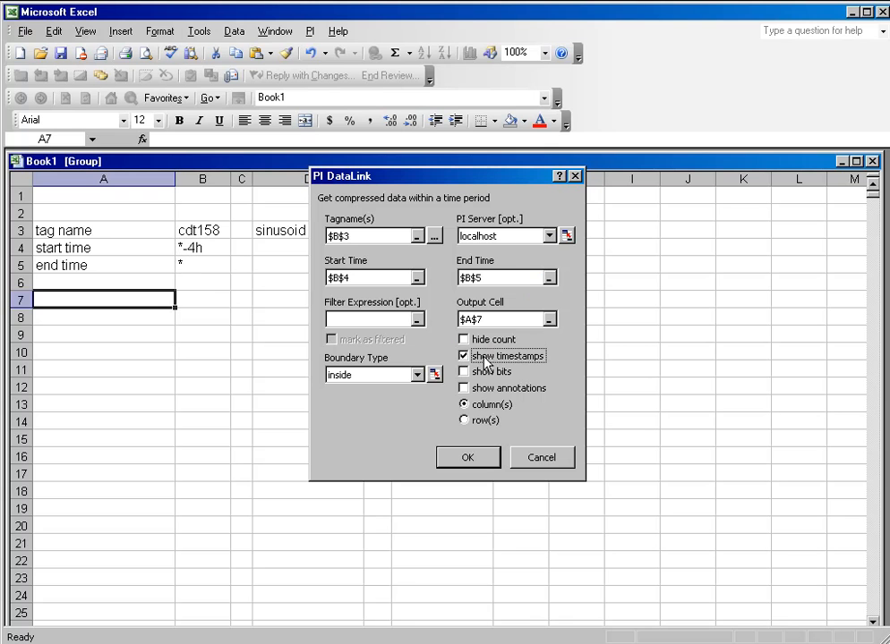
click(462, 340)
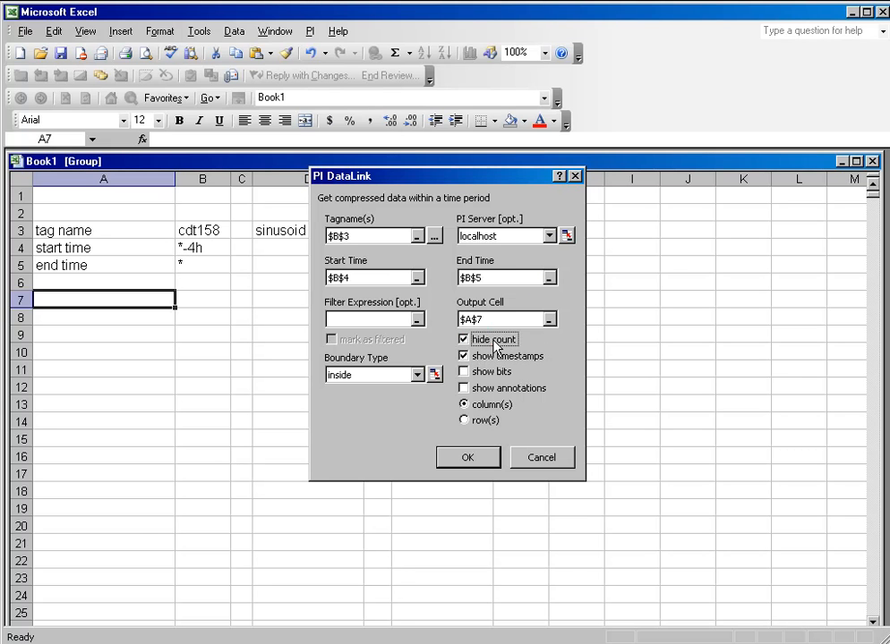
click(467, 458)
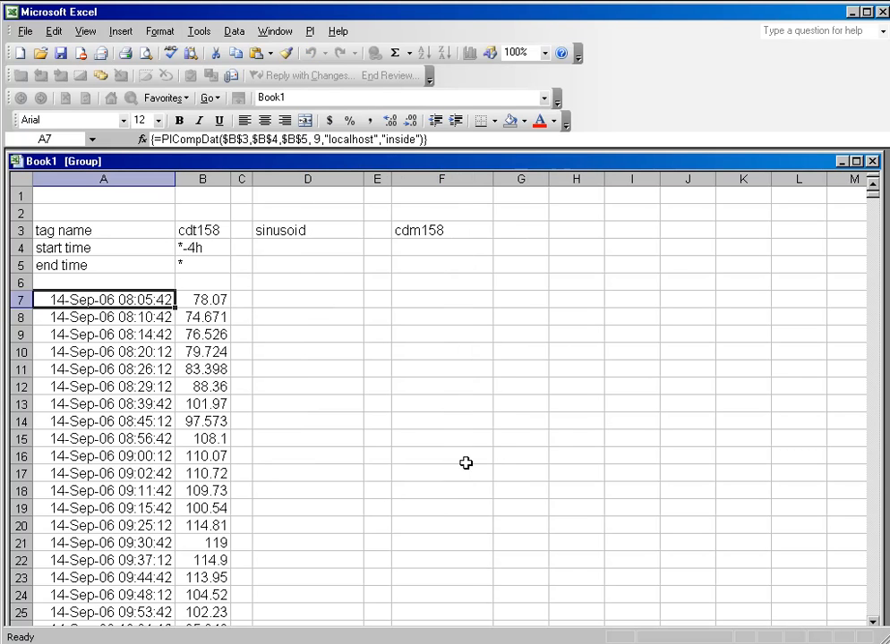
mouse_move(290, 257)
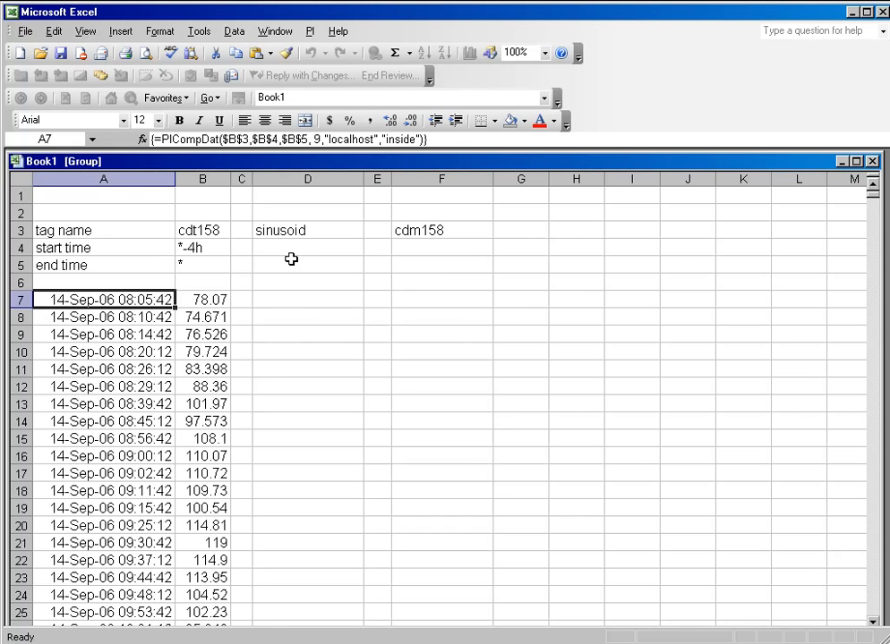
Step: Check the cdm158 label in F3 and select D7 as the sinusoid output cell
click(440, 229)
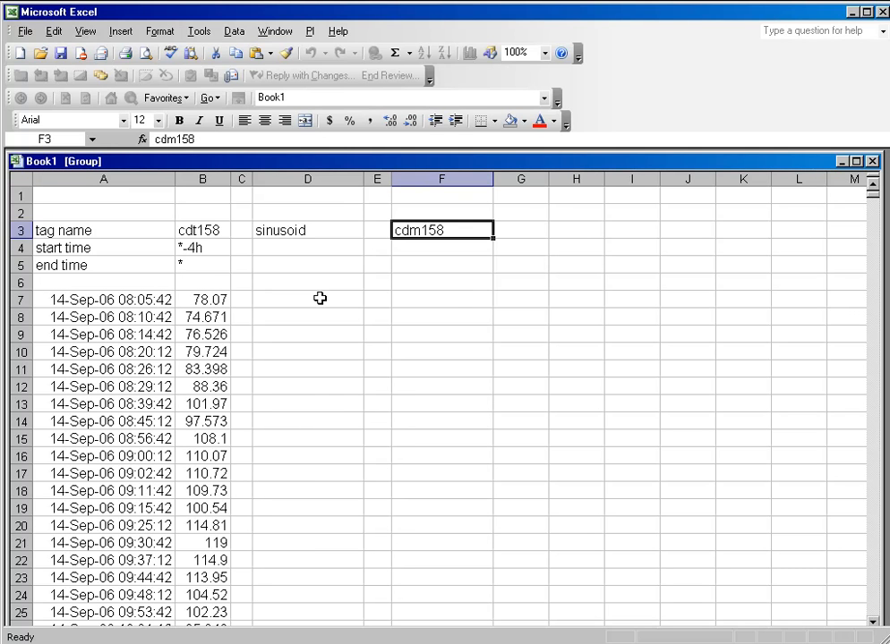
click(308, 299)
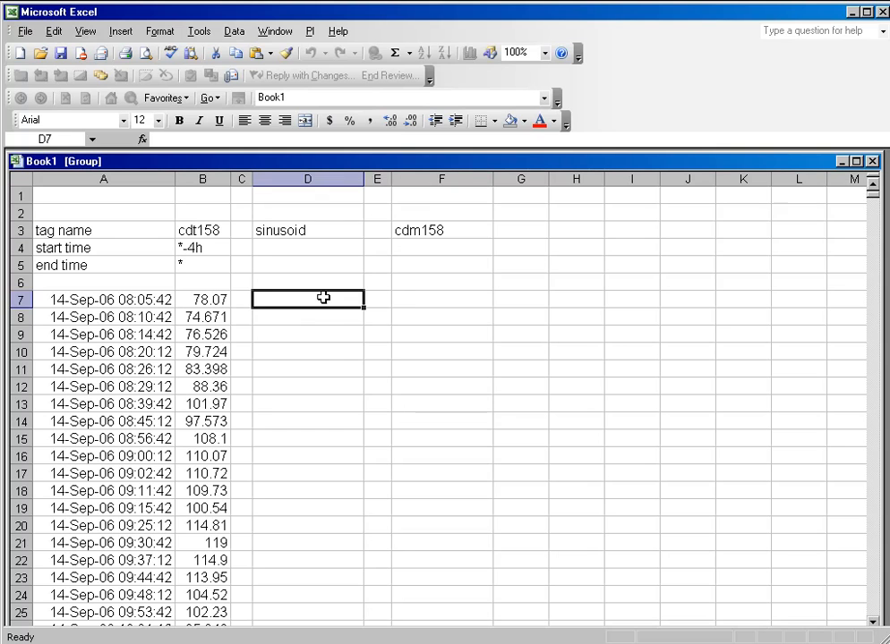
click(308, 31)
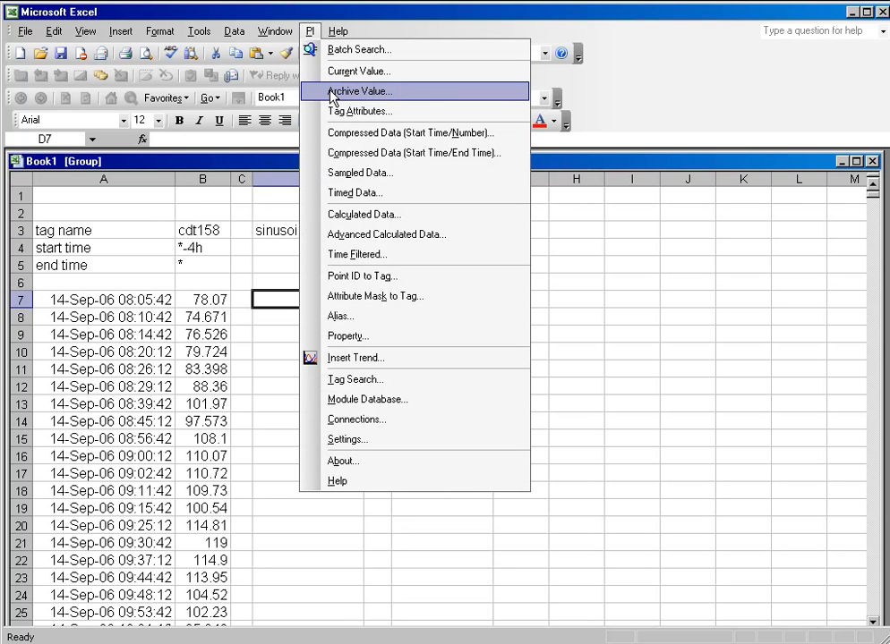
mouse_move(132, 307)
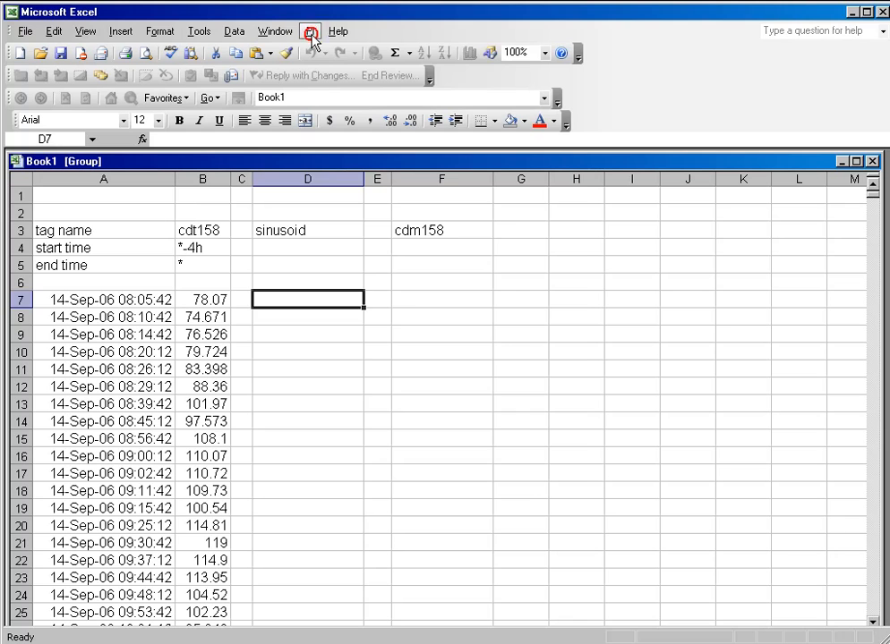
Step: Retrieve interpolated sinusoid values for tag $D$3 at timestamps $A$7:$A$47 into D7
click(312, 31)
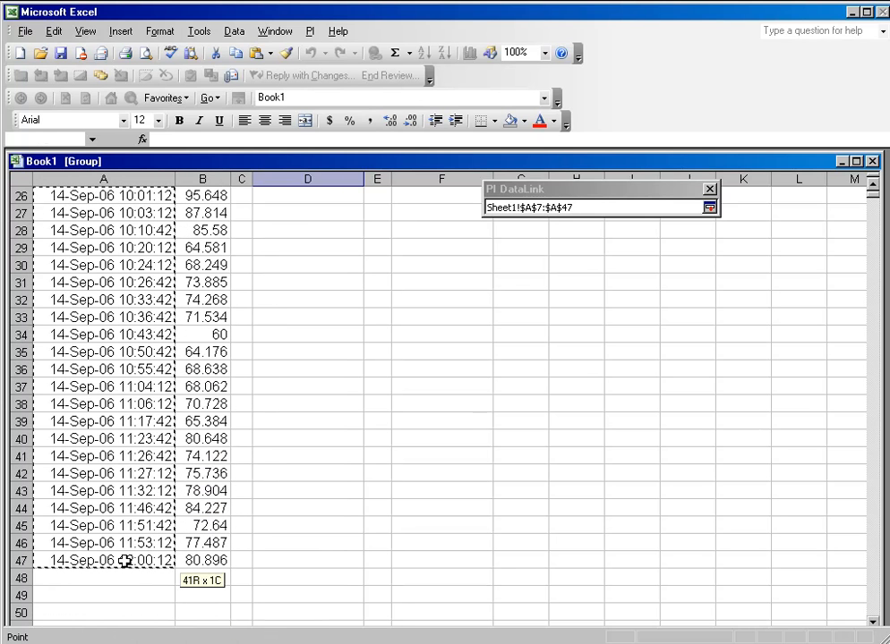
click(709, 207)
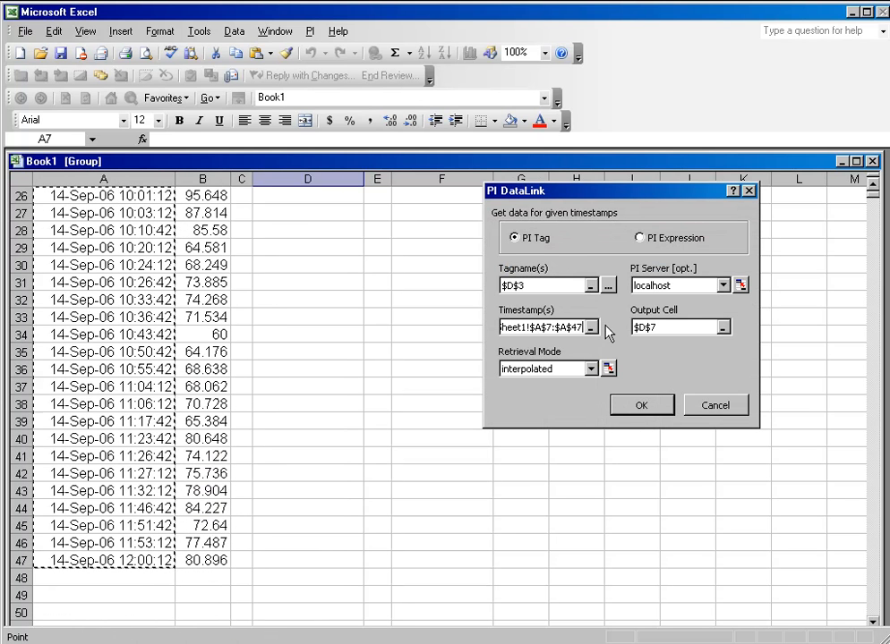
mouse_move(777, 367)
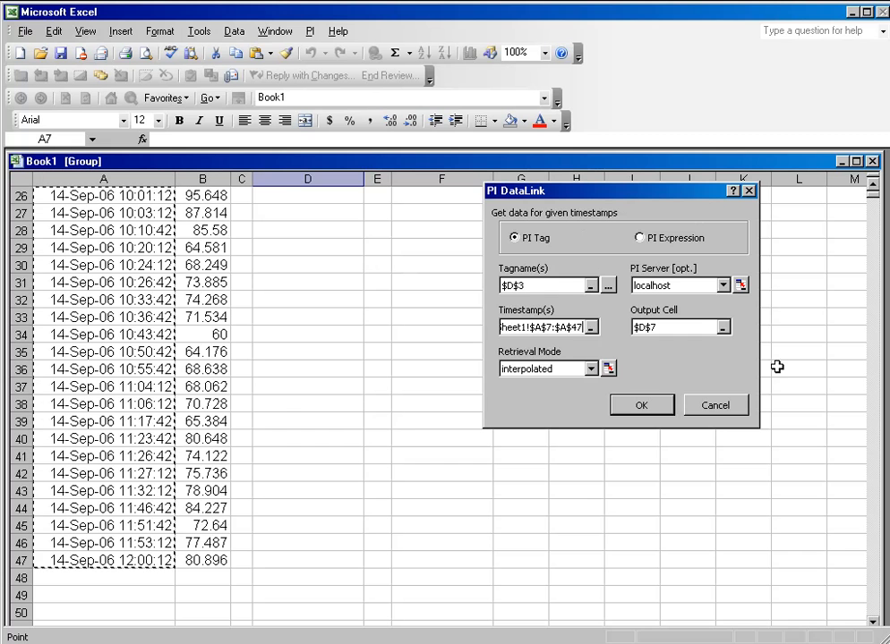
click(641, 404)
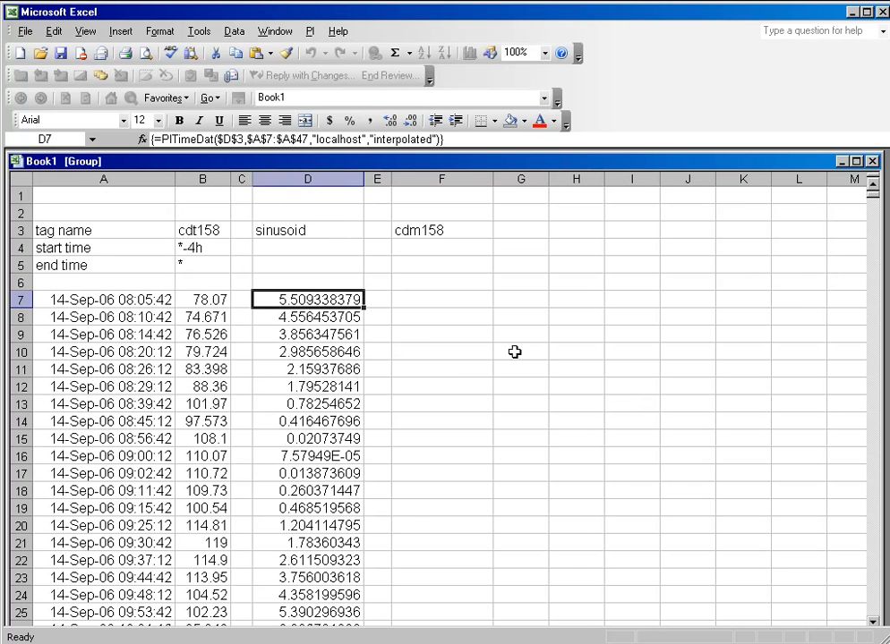
mouse_move(285, 297)
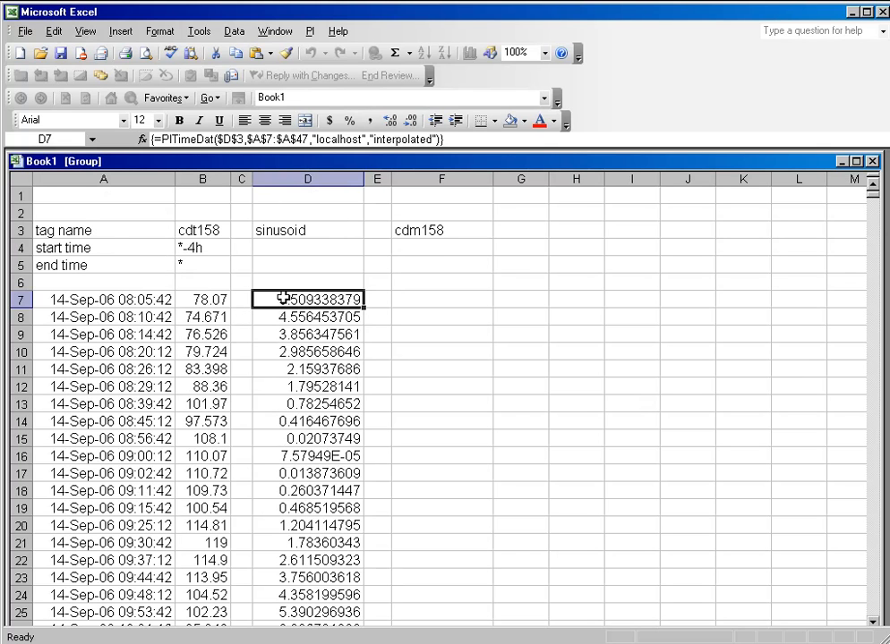
click(104, 301)
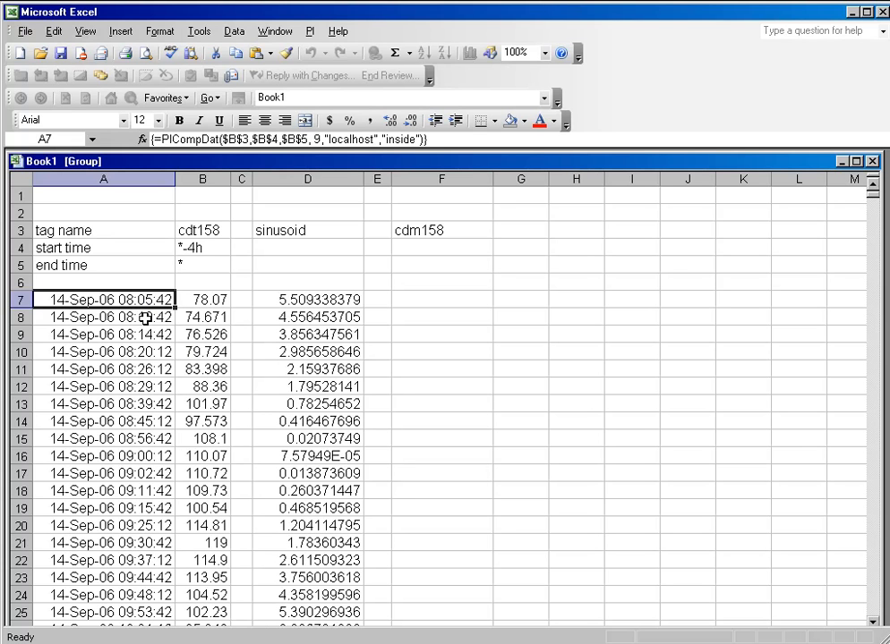
click(308, 317)
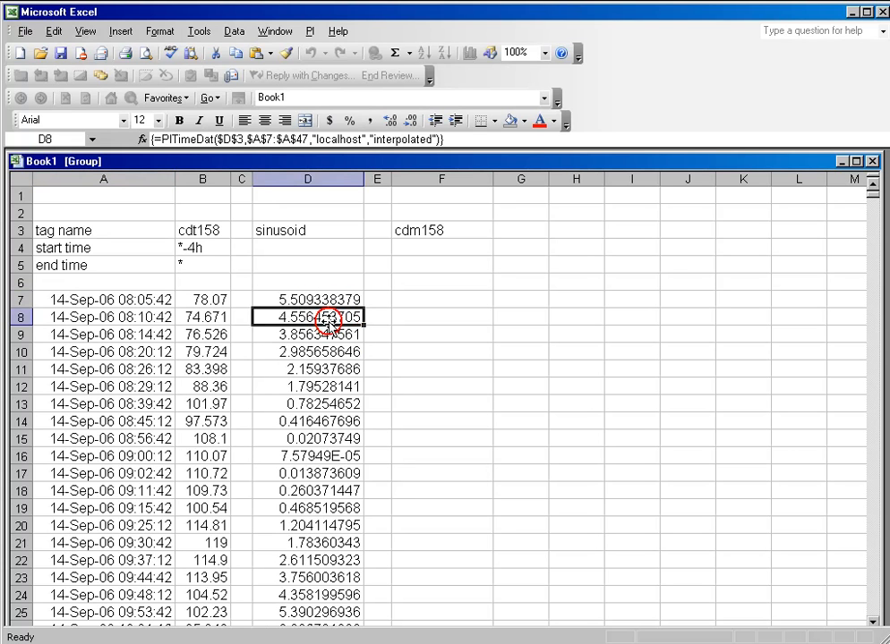
click(307, 298)
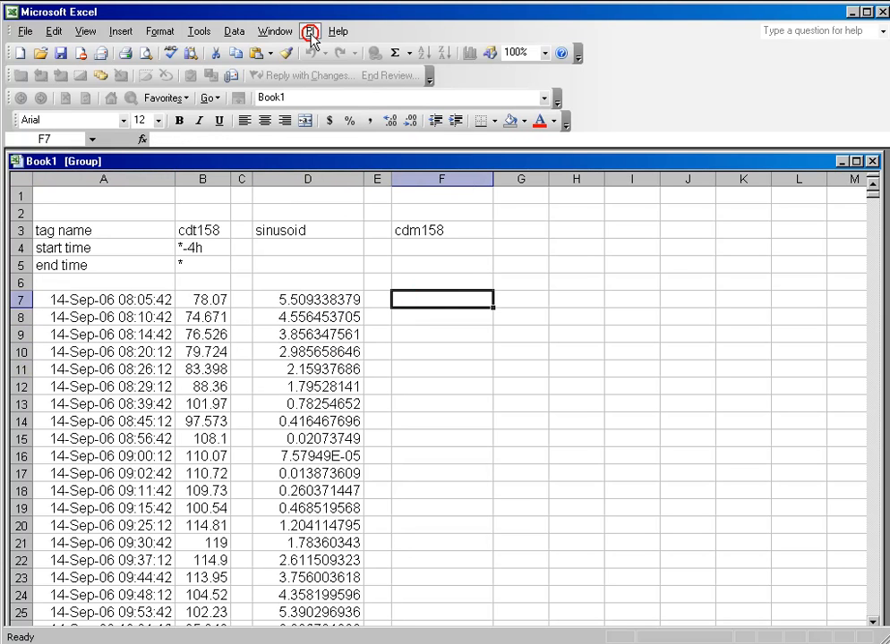
Step: Retrieve exact-time cdm158 values for tag $F$3 at timestamps $A$7:$A$47 into F7
click(311, 30)
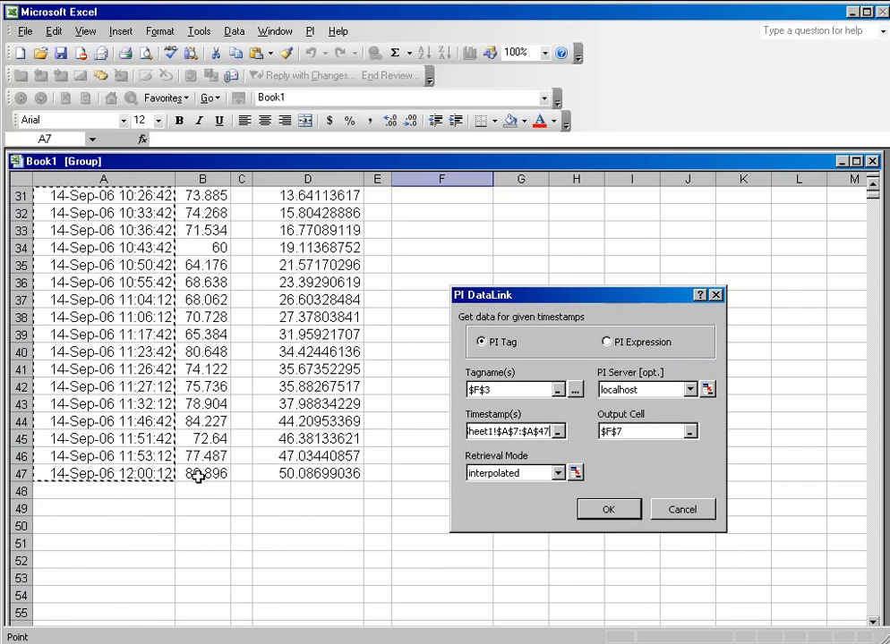
click(555, 473)
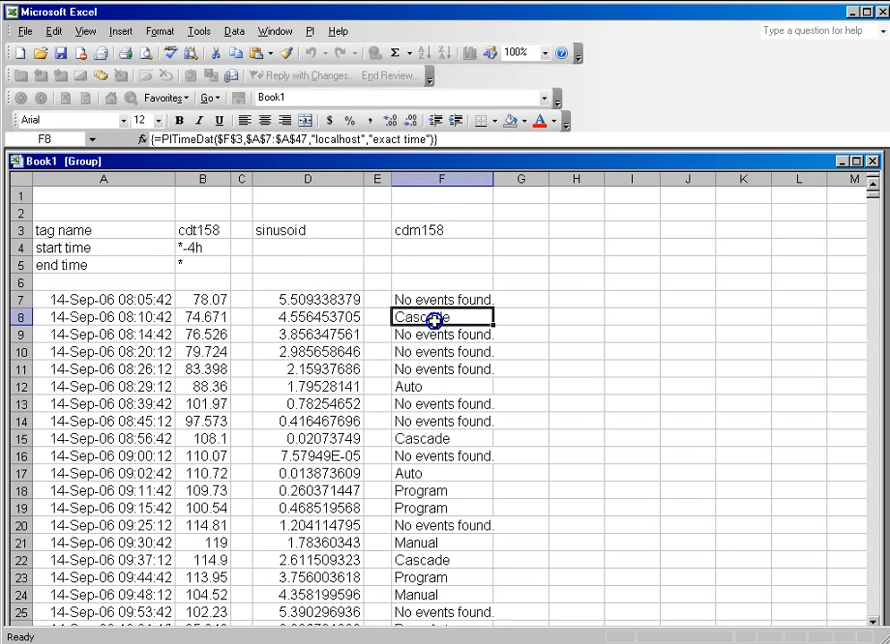
Step: Reopen the cdm158 timed-data lookup from F7 and switch its retrieval mode to interpolated
right_click(421, 317)
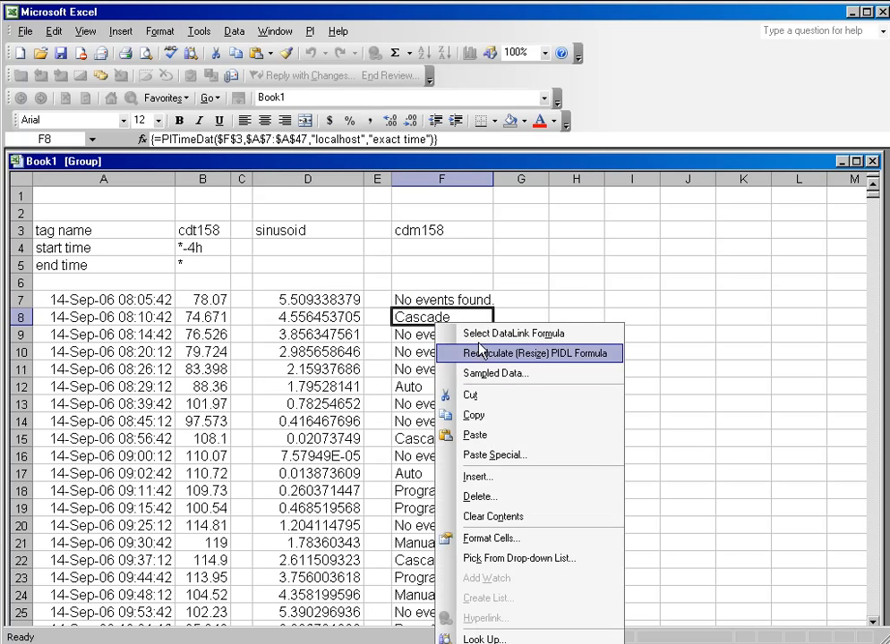
click(537, 353)
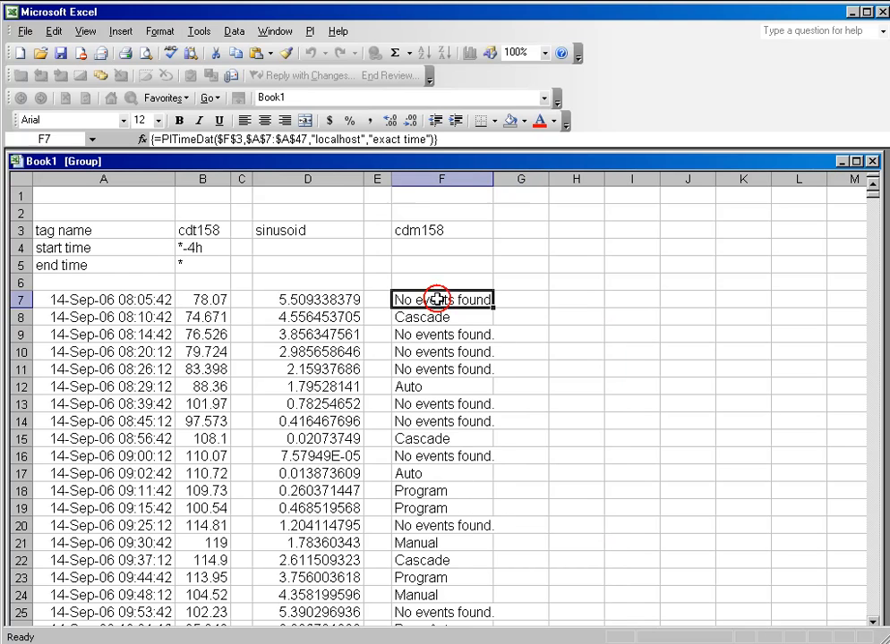
click(308, 30)
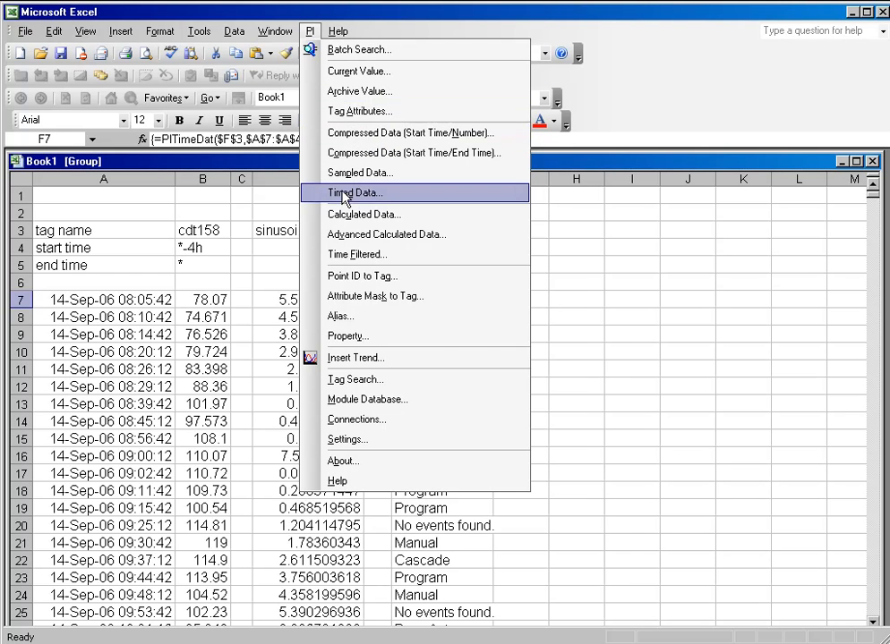
click(351, 193)
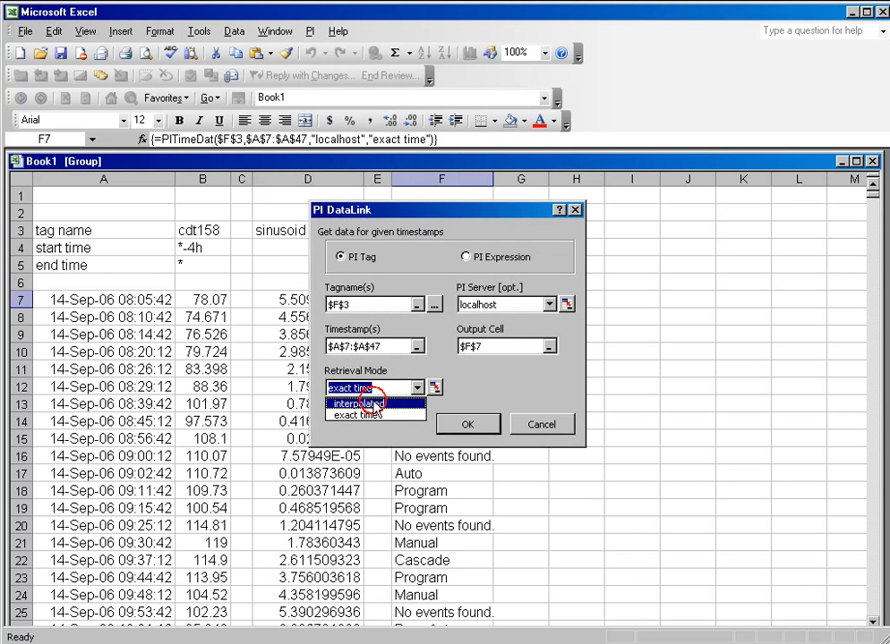
click(350, 401)
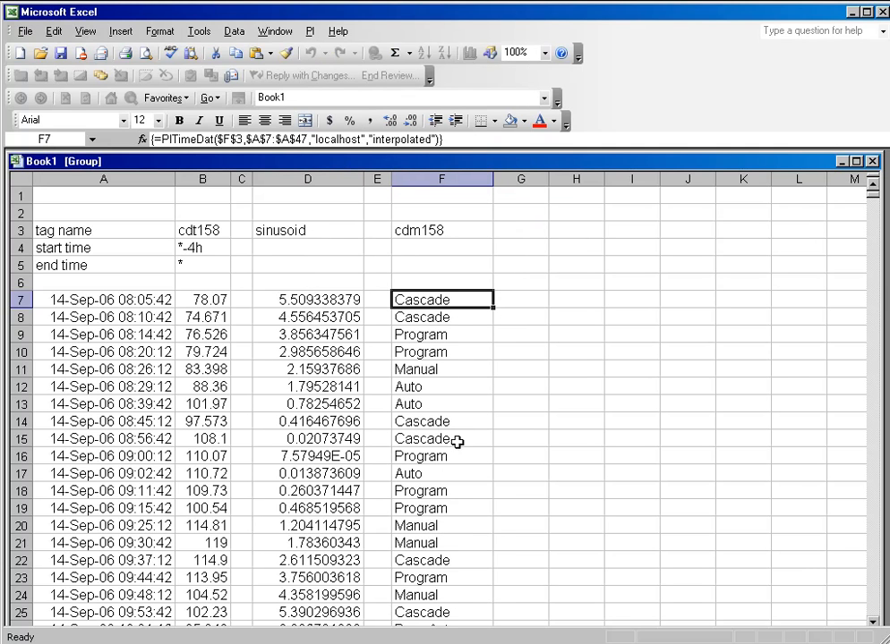
mouse_move(365, 340)
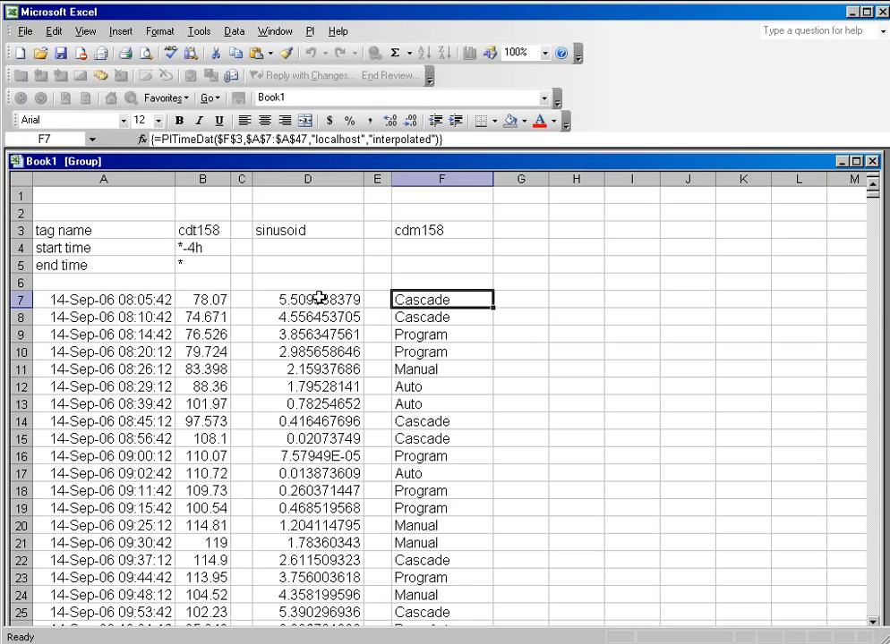
click(441, 179)
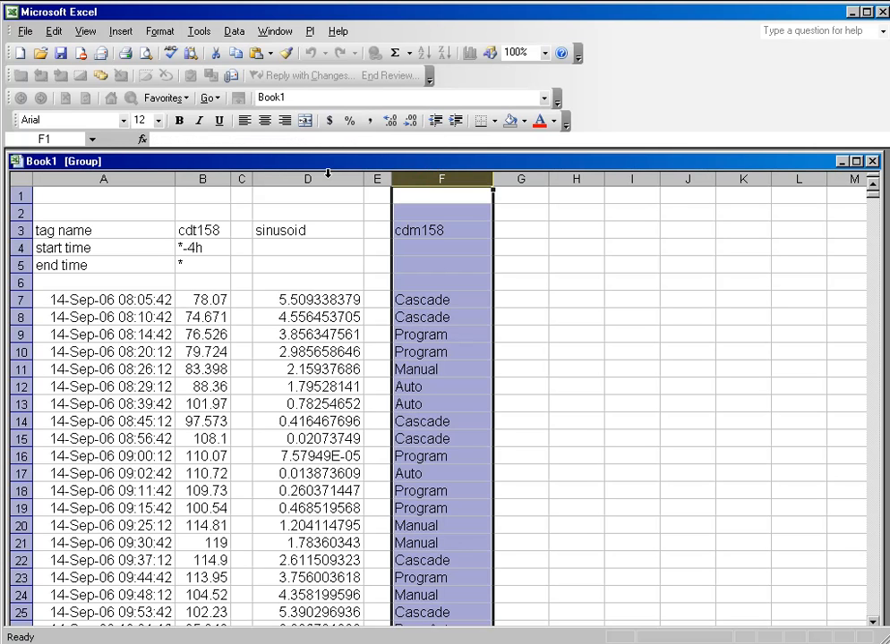
click(308, 179)
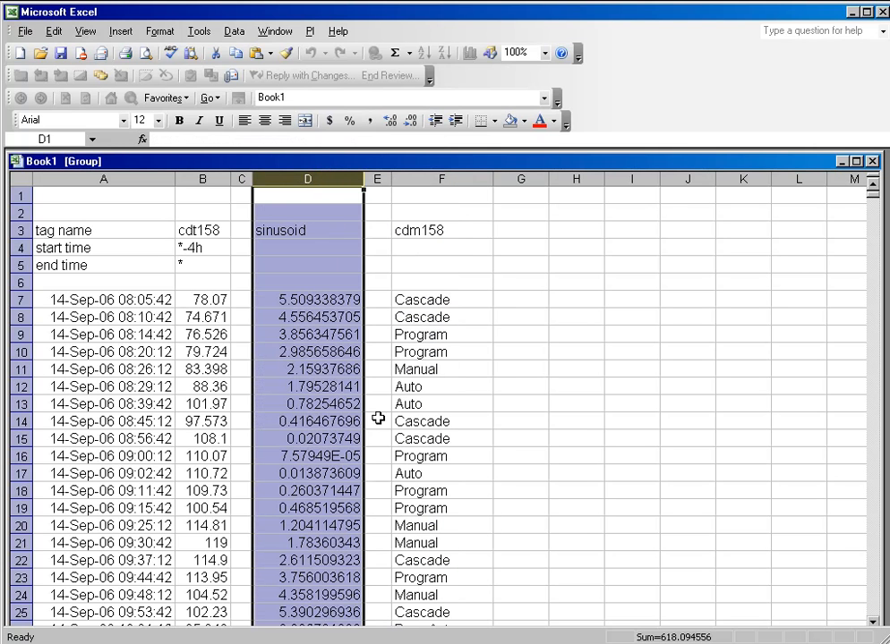
click(104, 301)
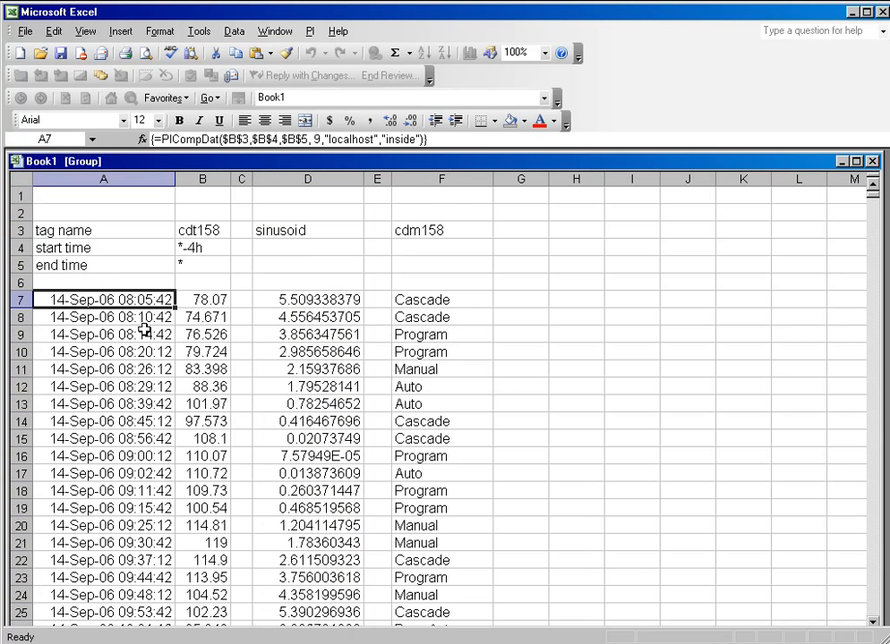